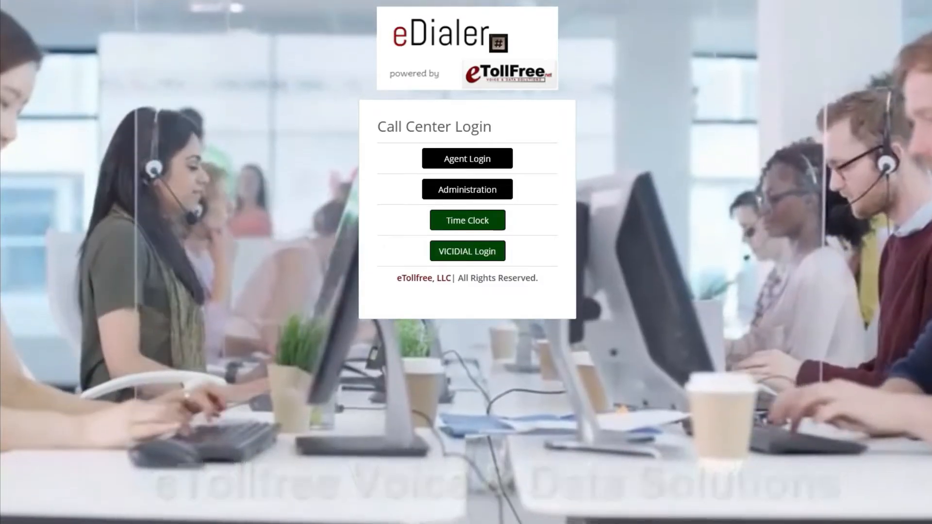
# Go to the Agent Login page from the Call Center Login screen
pyautogui.click(467, 251)
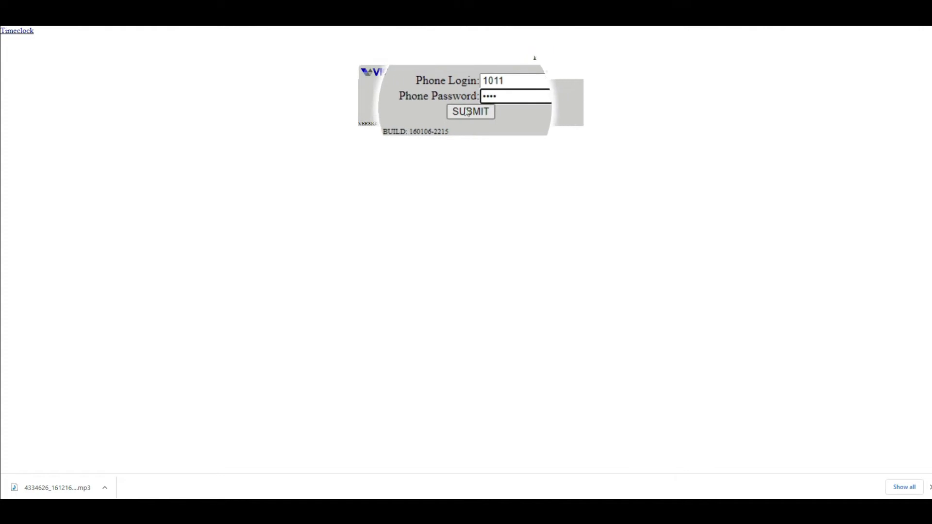
# Submit phone login 1011 and log the agent into campaign 1000
pyautogui.click(470, 111)
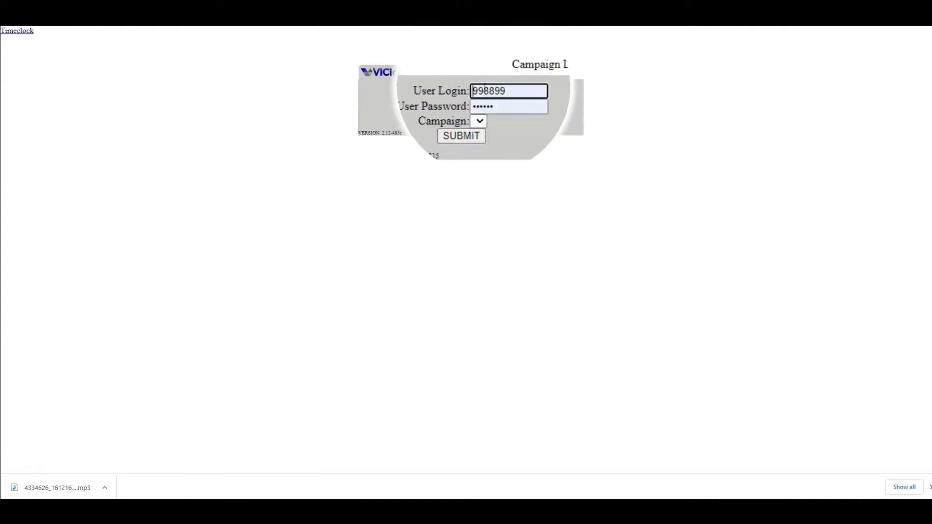
pyautogui.click(479, 121)
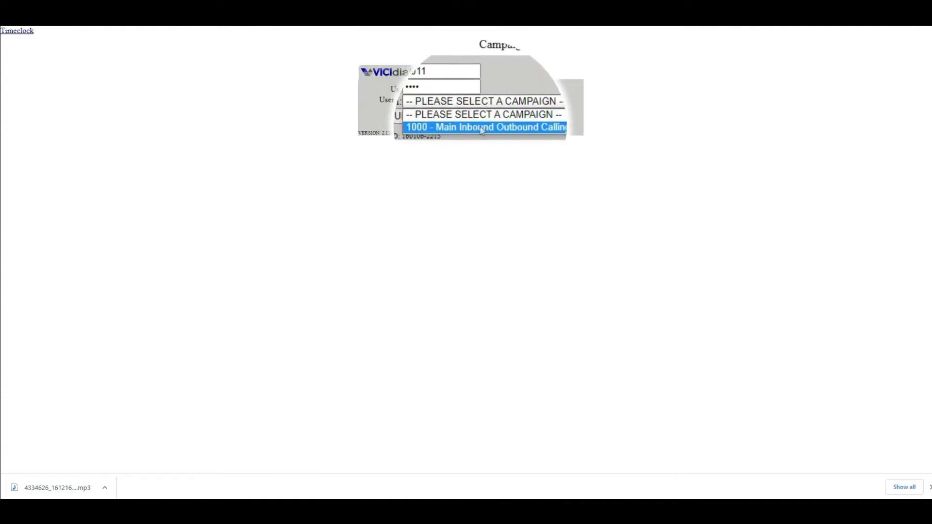
pyautogui.click(486, 126)
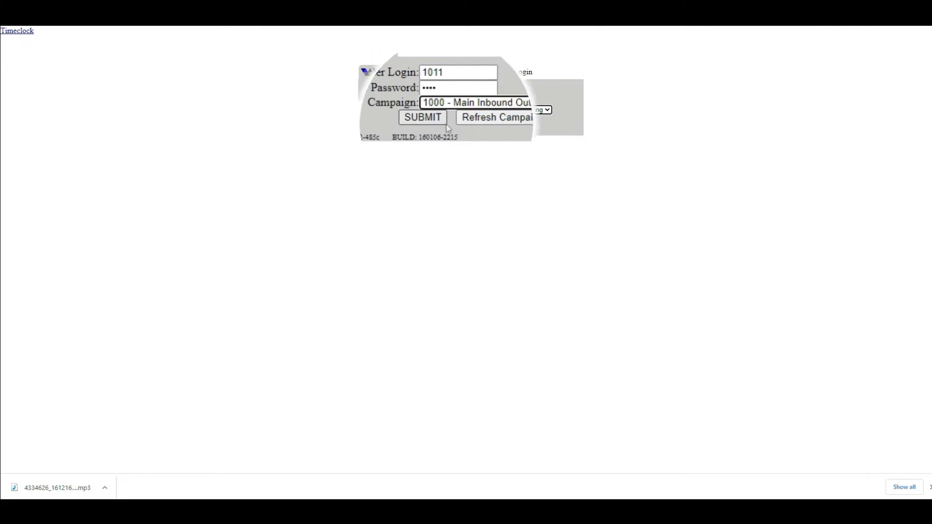
pyautogui.click(423, 117)
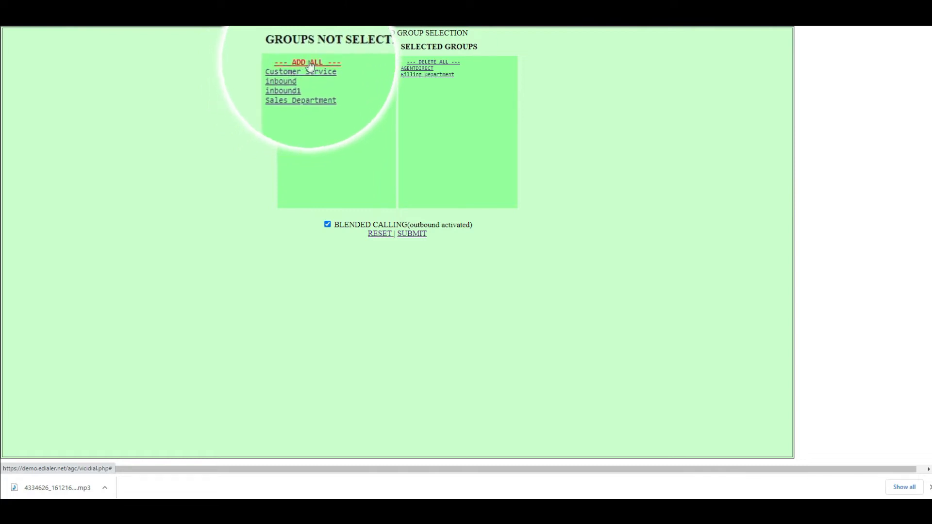
# Add all closer inbound groups and submit the selection
pyautogui.click(306, 62)
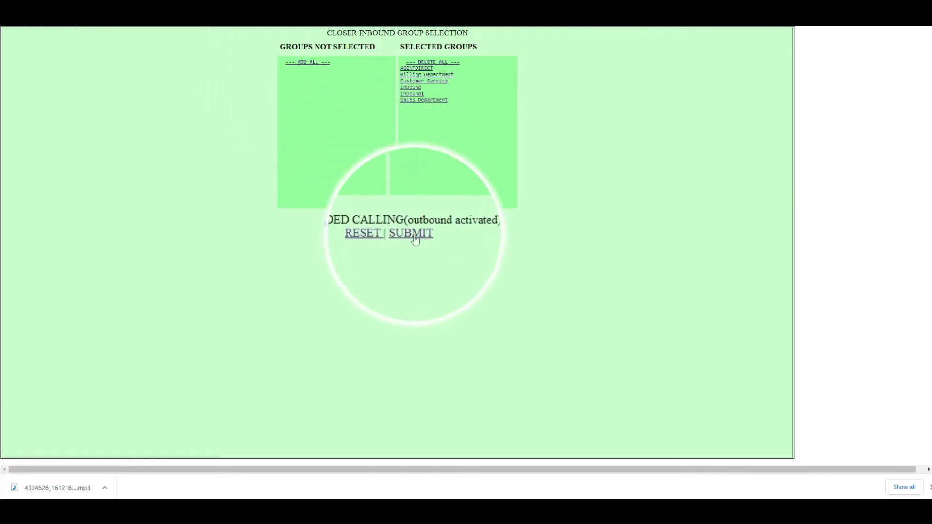
pyautogui.click(410, 233)
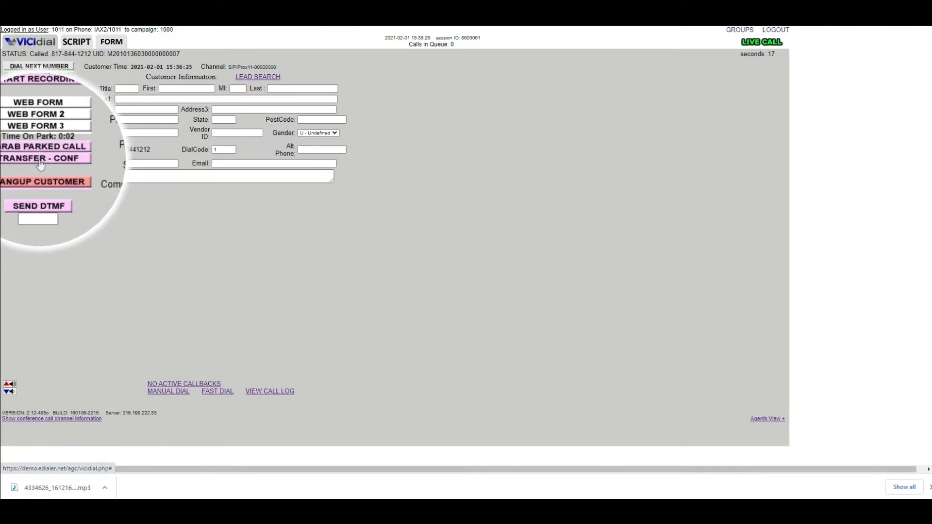
# Show the Transfer Conference Functions panel for the live call
pyautogui.click(320, 412)
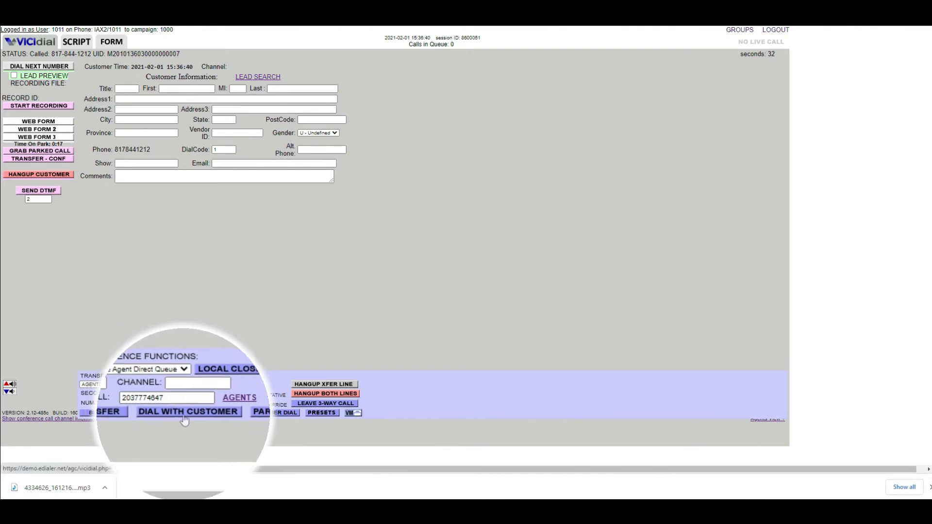
pyautogui.click(189, 411)
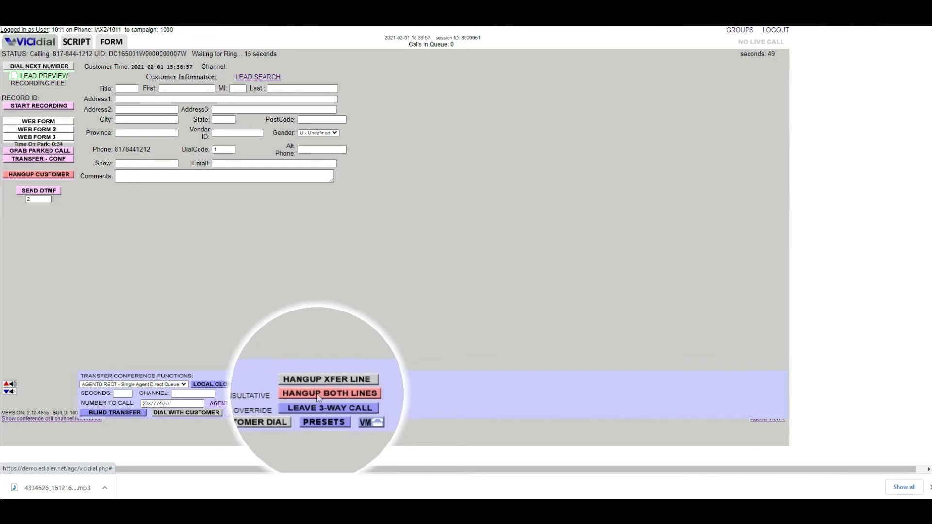
# Hang up both the customer and third-party lines
pyautogui.click(329, 393)
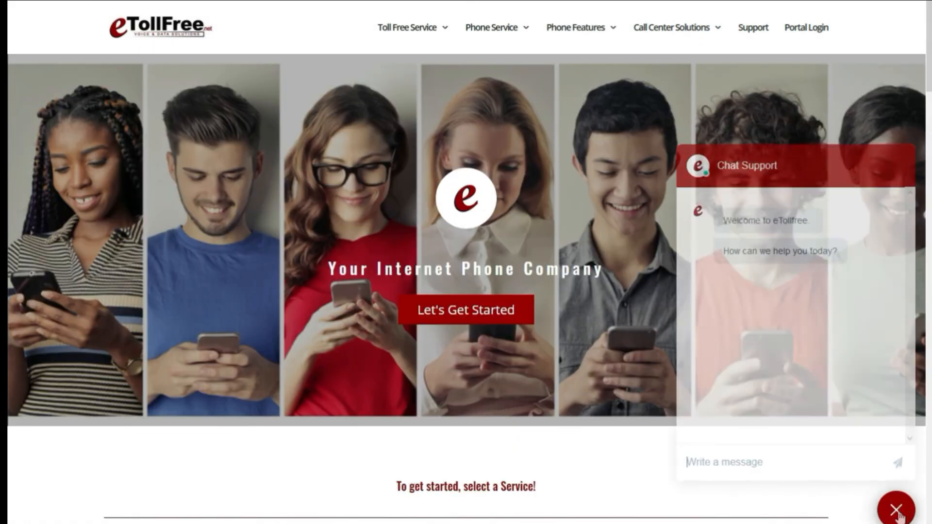
# Begin a chat support message starting with 'He'
pyautogui.write('He')
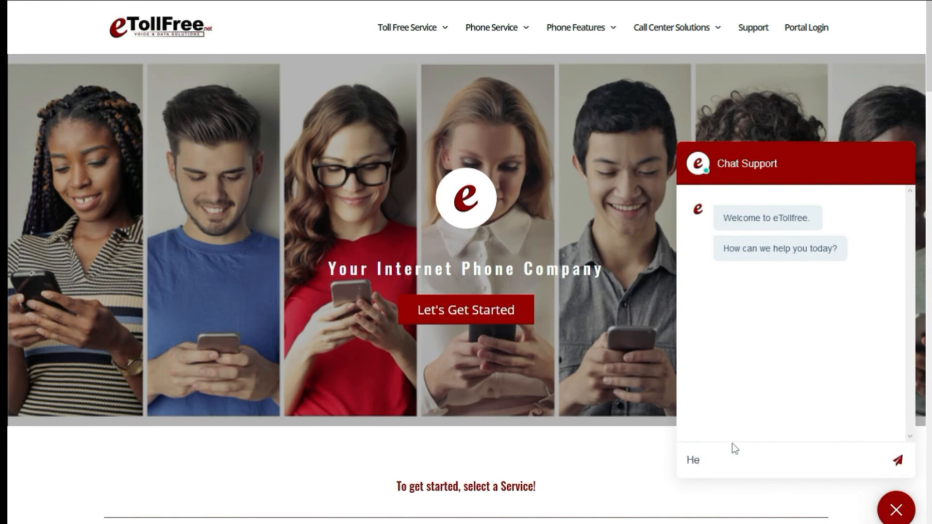